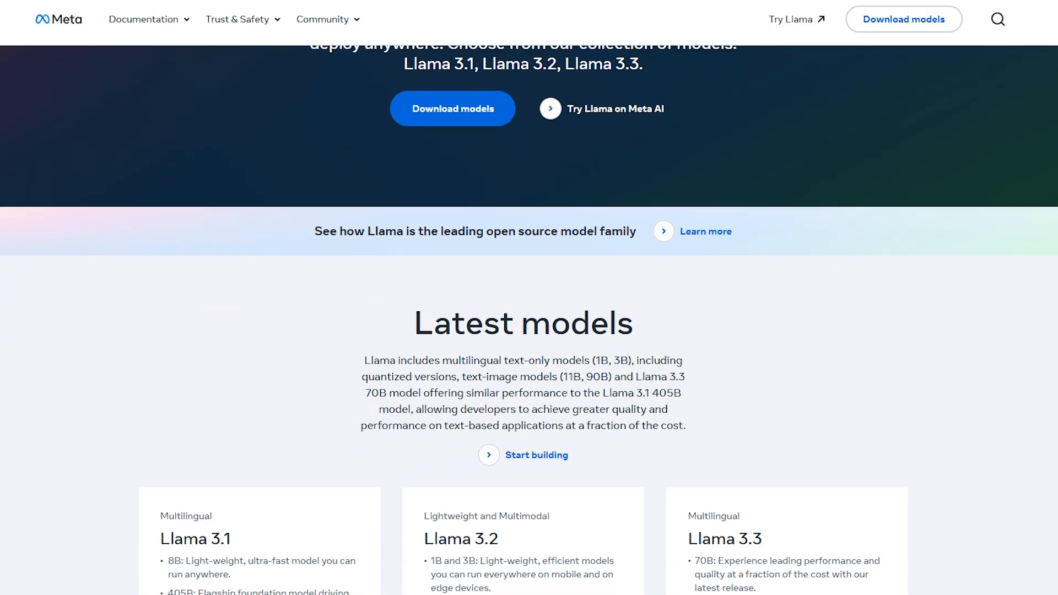
scroll("down", 3)
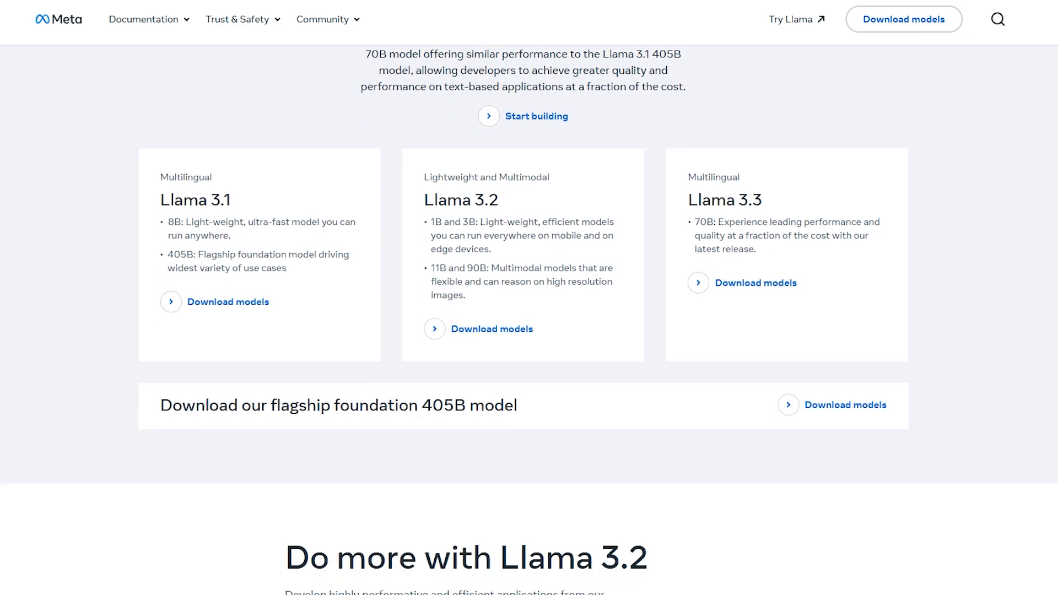
scroll("down", 3)
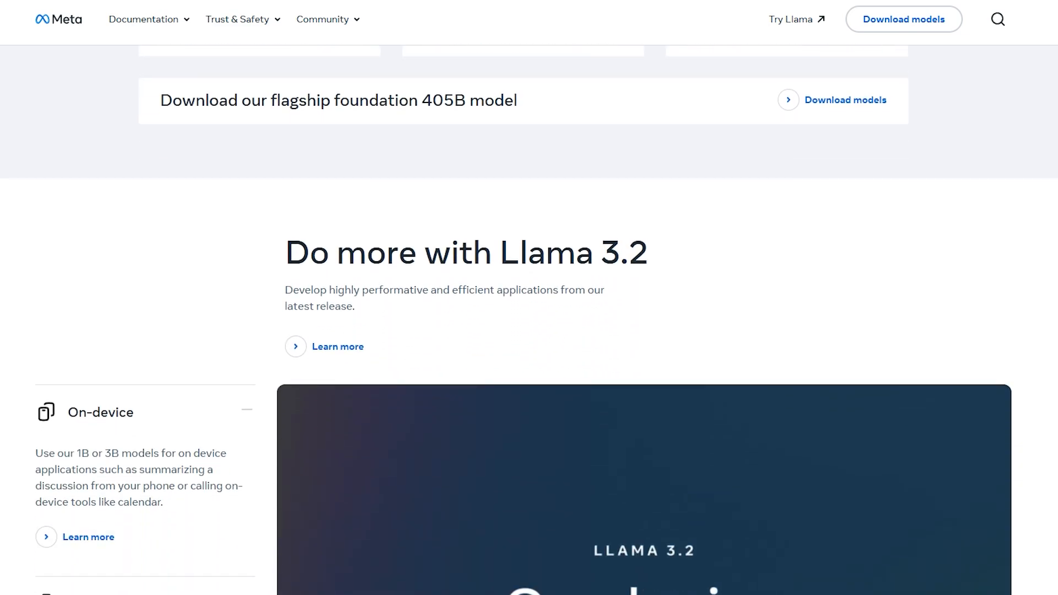
scroll("down", 3)
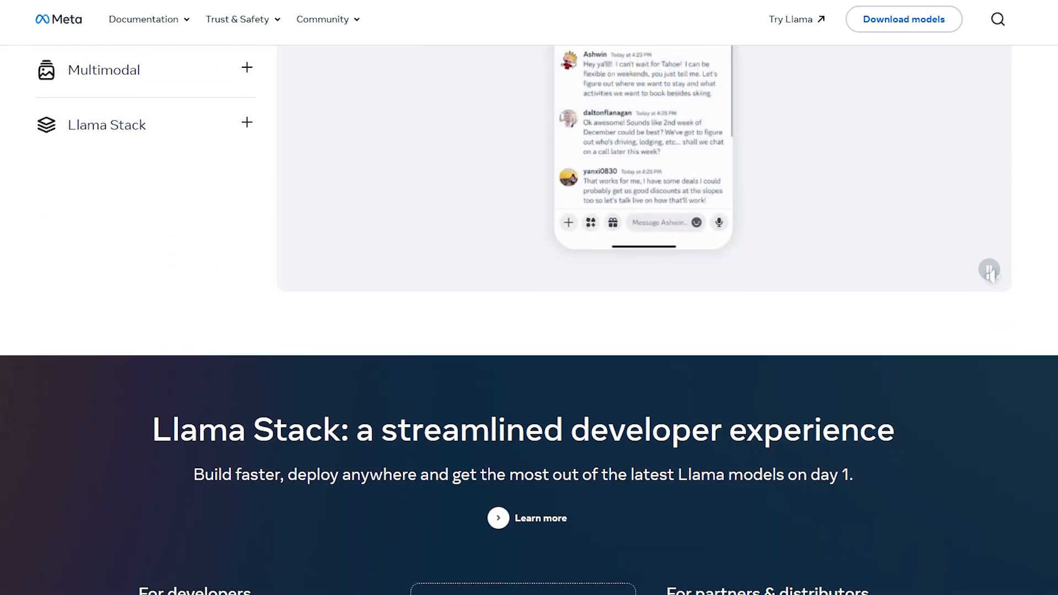
scroll("down", 3)
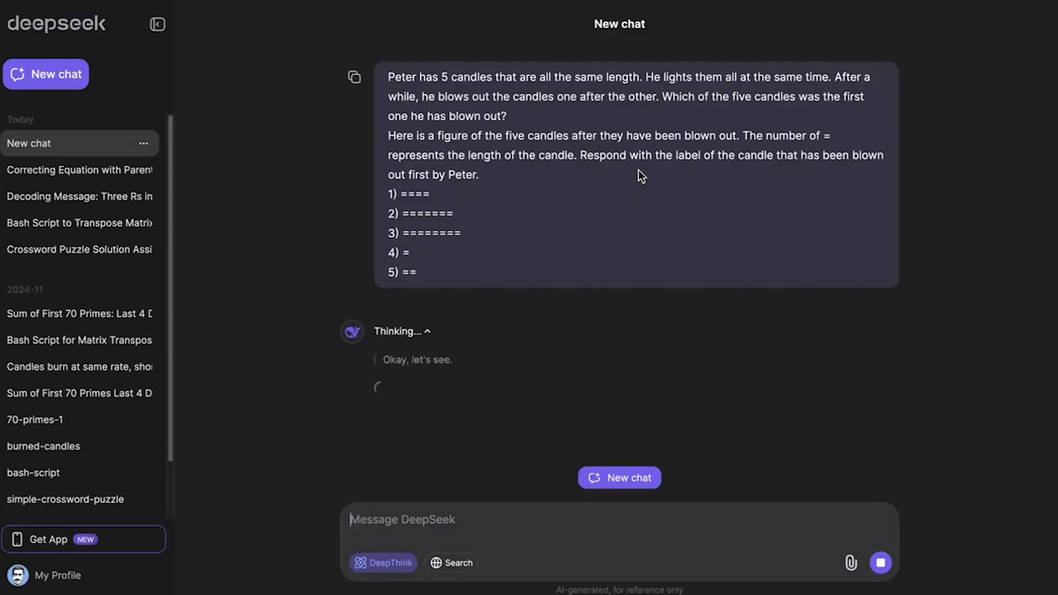
scroll("down", 3)
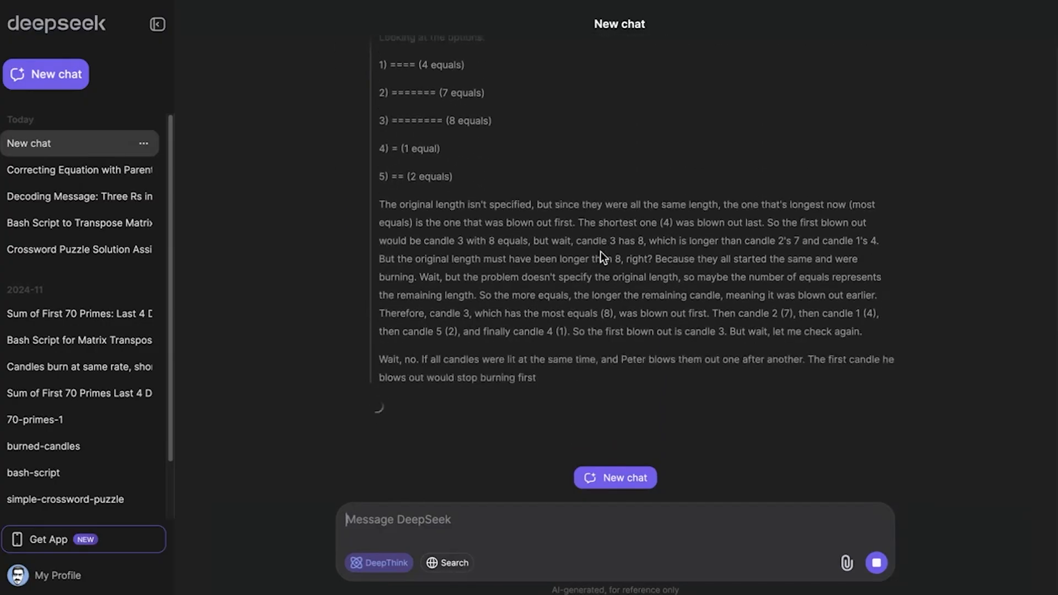